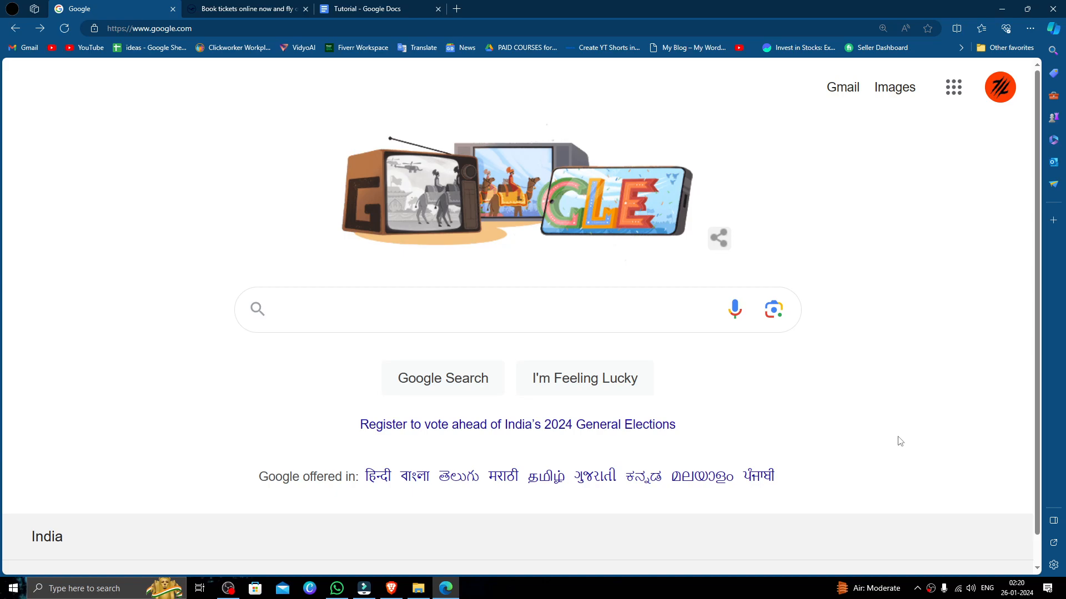
pyautogui.moveTo(919, 529)
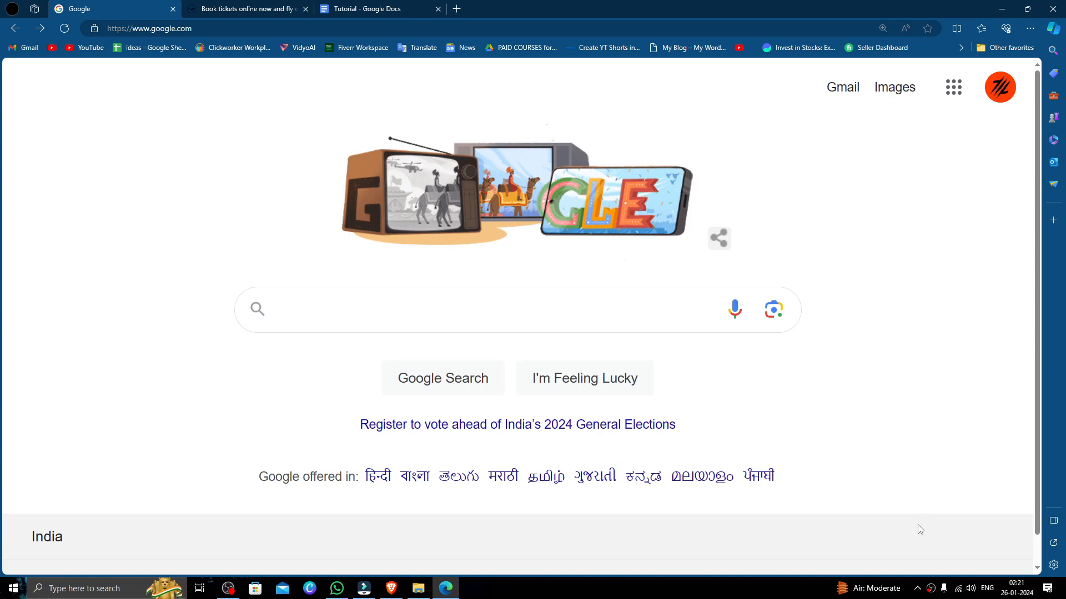
pyautogui.moveTo(796, 436)
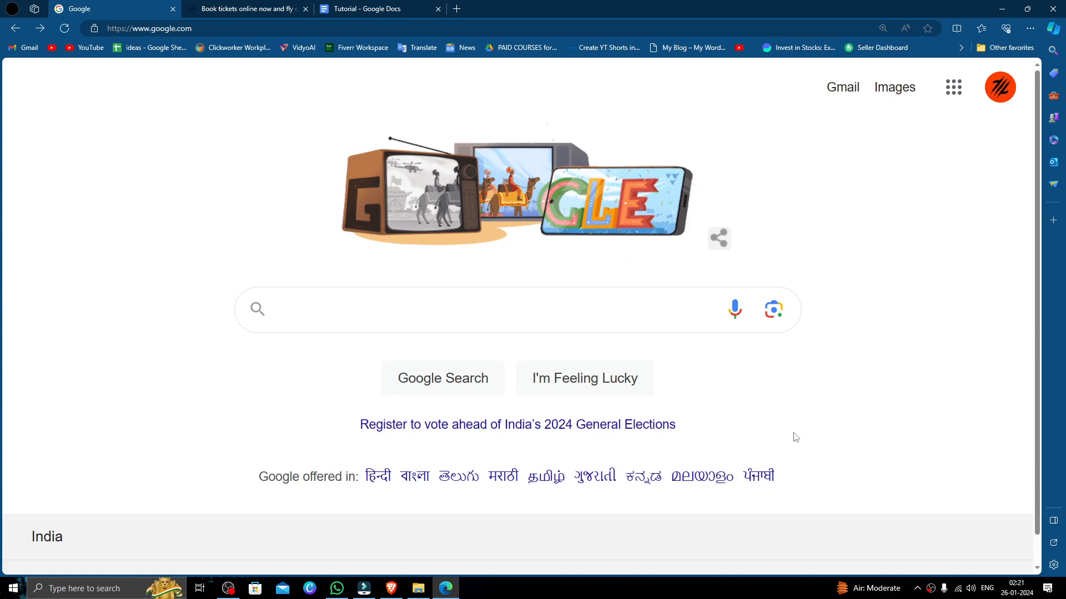
pyautogui.moveTo(659, 428)
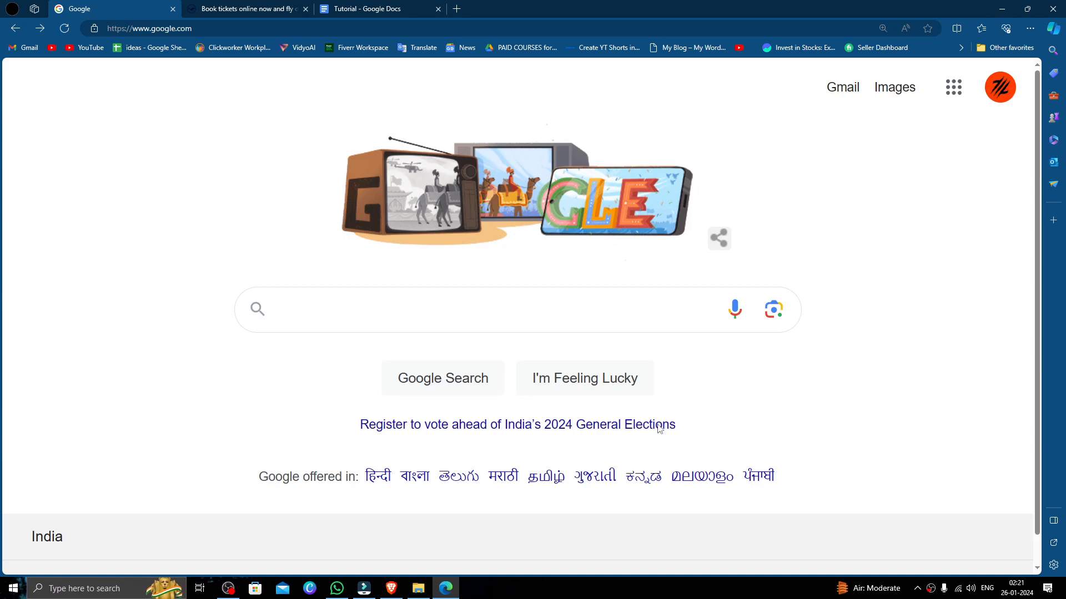
pyautogui.moveTo(117, 82)
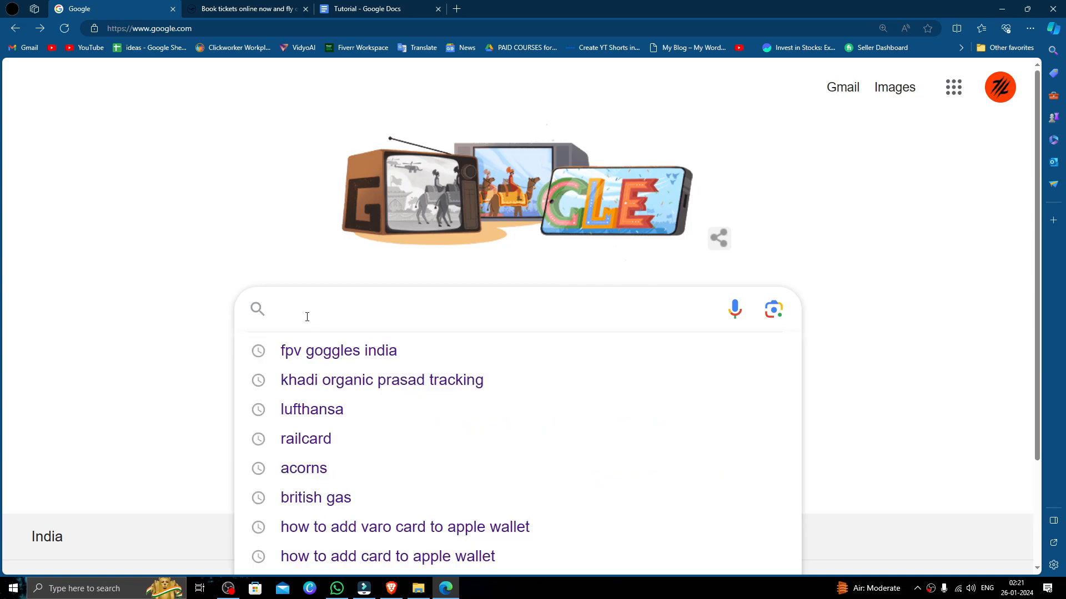
# Pick the recent 'lufthansa' search from the Google box to reach the Lufthansa homepage
pyautogui.click(312, 409)
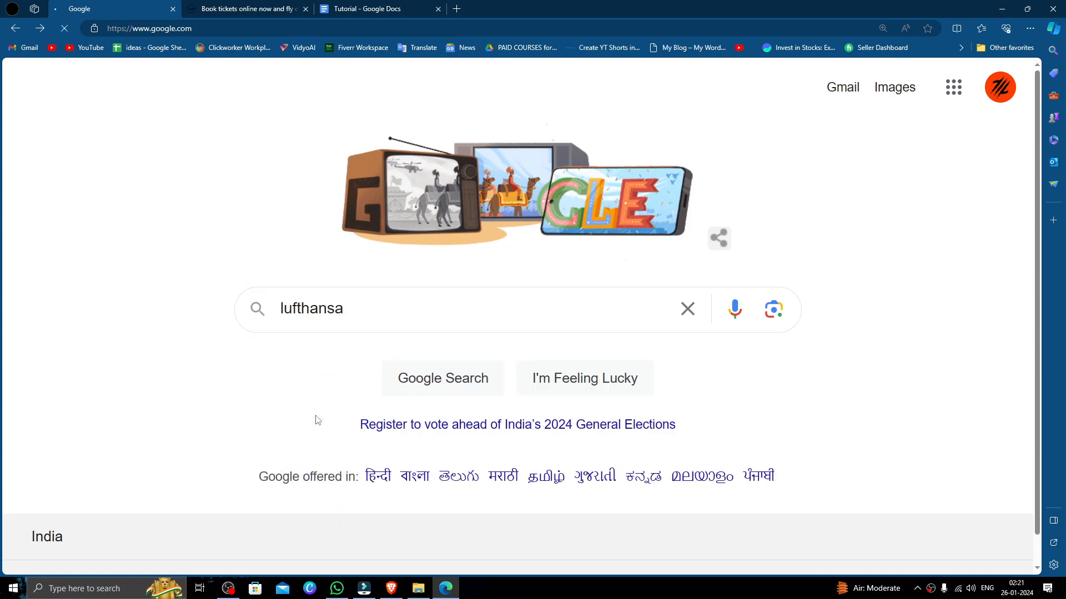
pyautogui.click(443, 378)
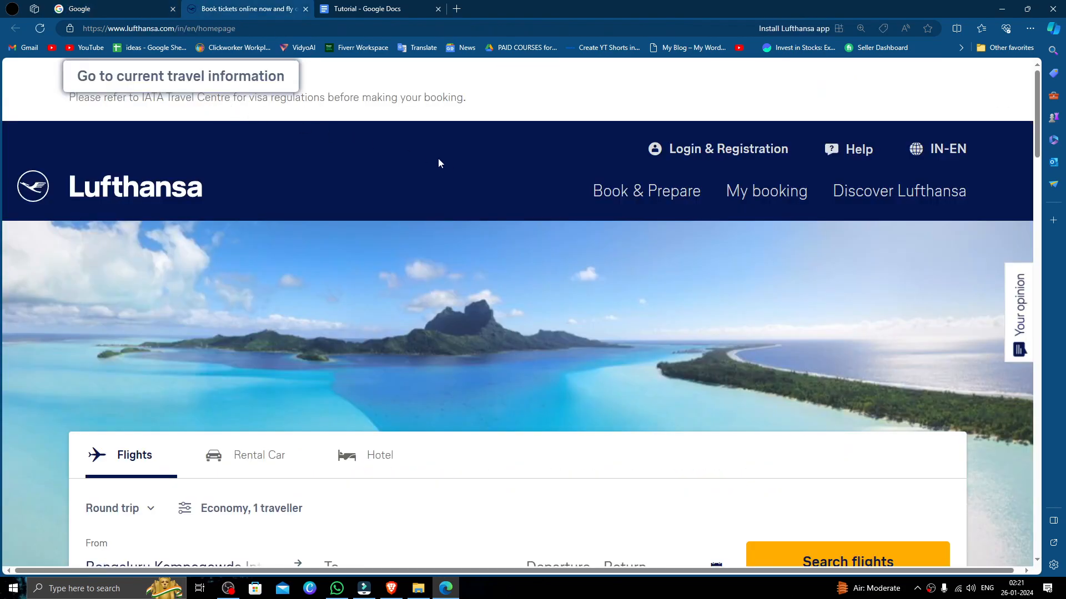
# Scroll the Lufthansa homepage past topics and services to the Toronto, New York, Amsterdam offers
pyautogui.scroll(-3)
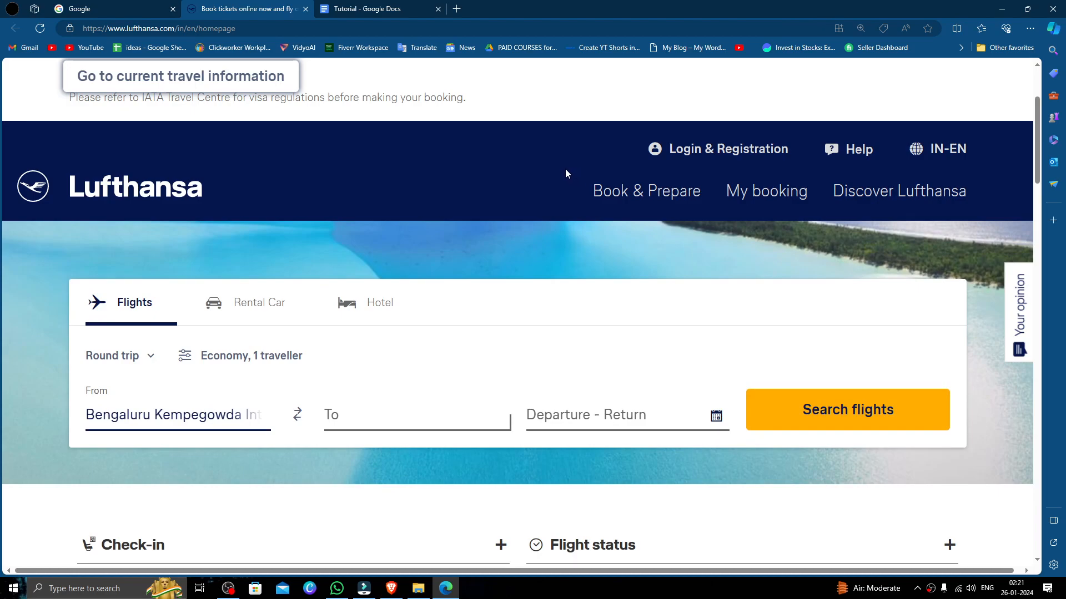
pyautogui.moveTo(627, 364)
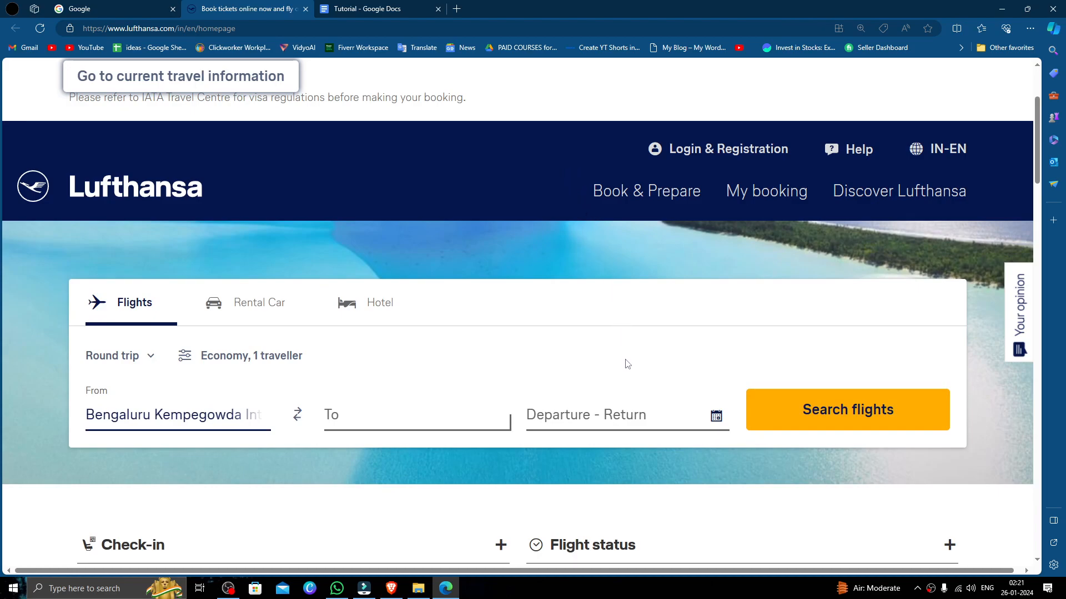
pyautogui.moveTo(726, 357)
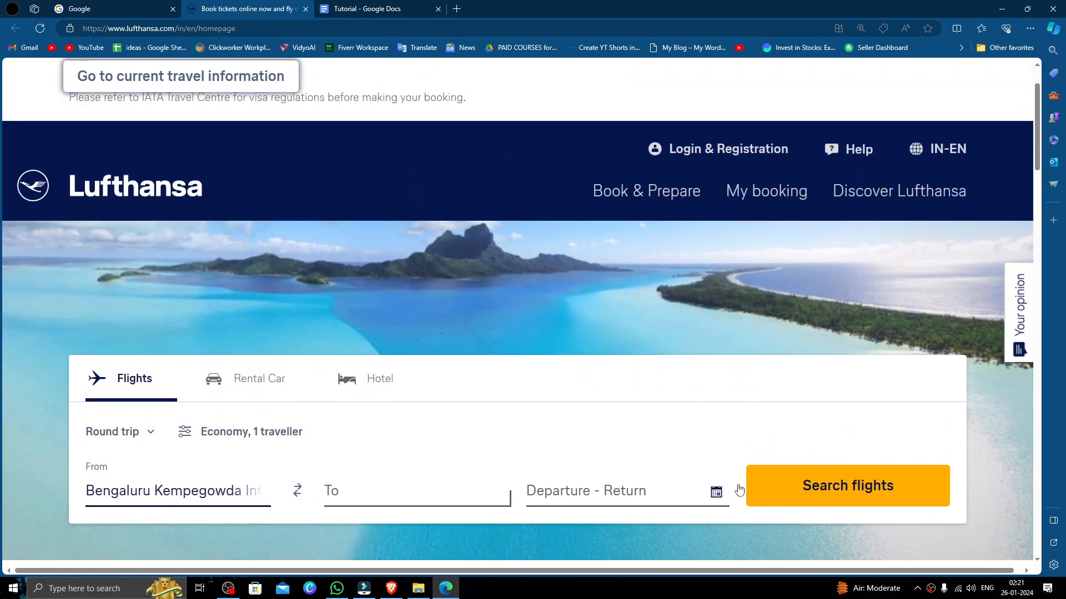
pyautogui.scroll(-3)
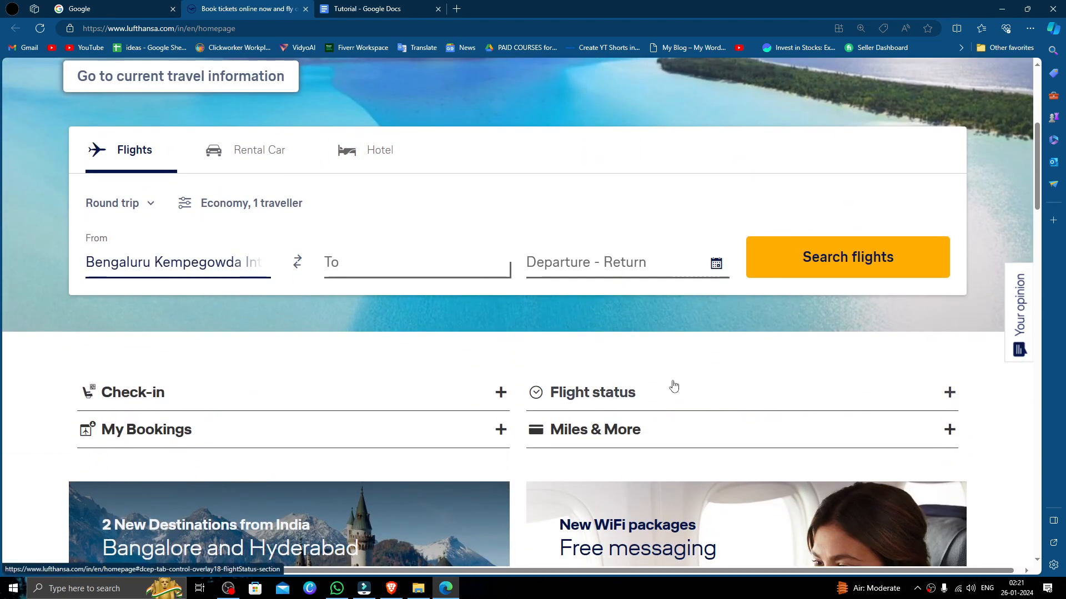
pyautogui.scroll(-3)
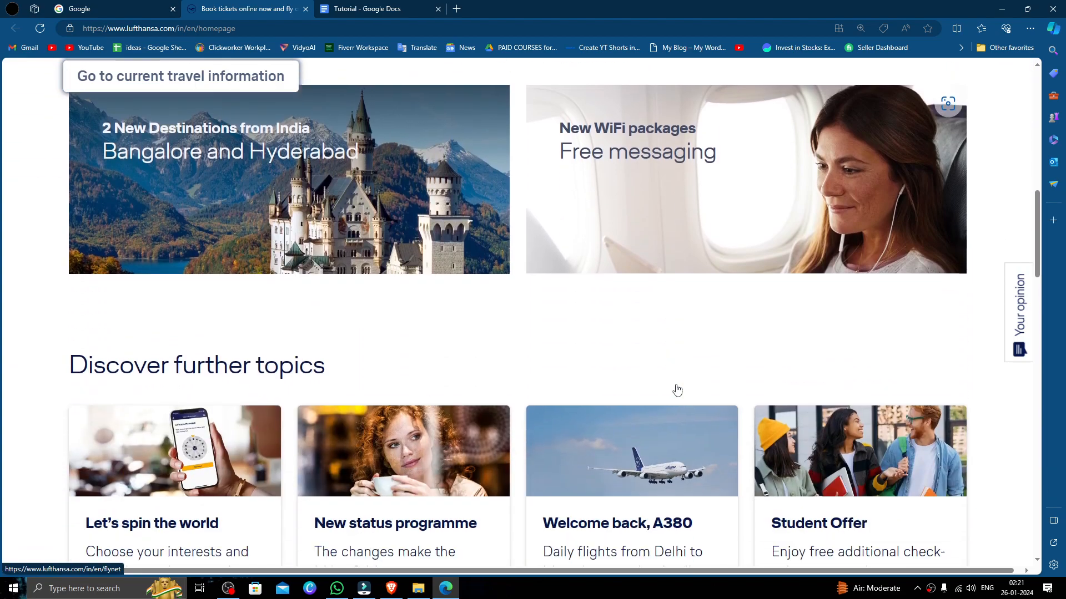
pyautogui.scroll(-3)
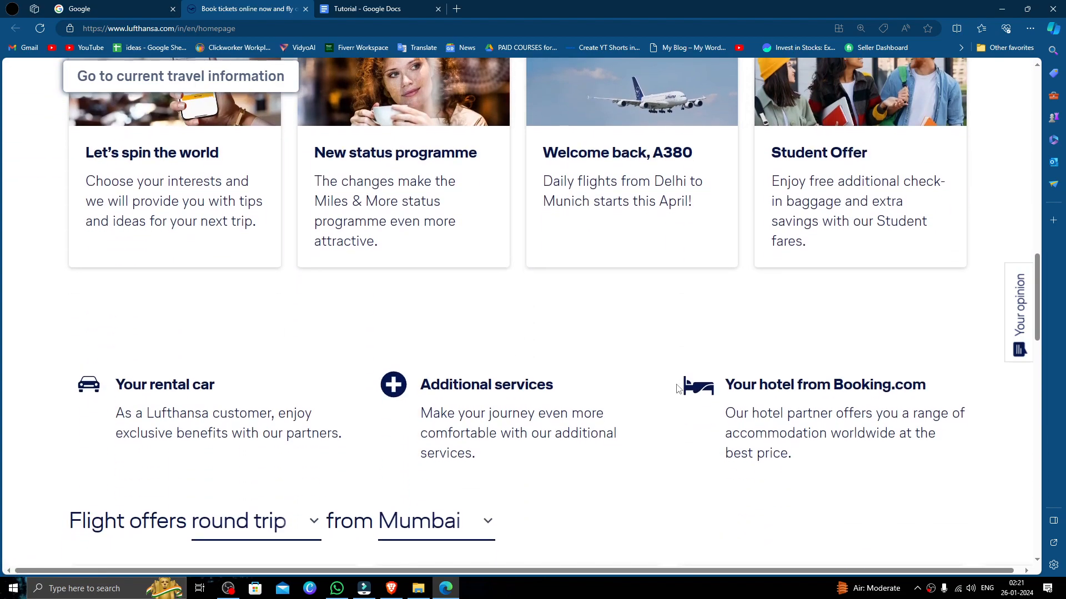
pyautogui.scroll(-3)
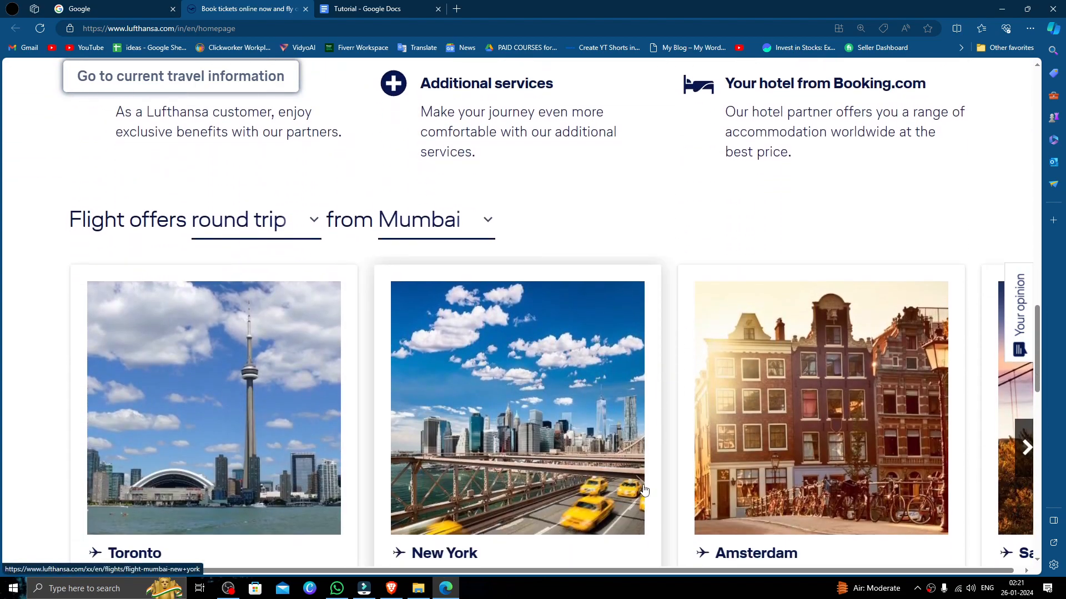
pyautogui.scroll(-3)
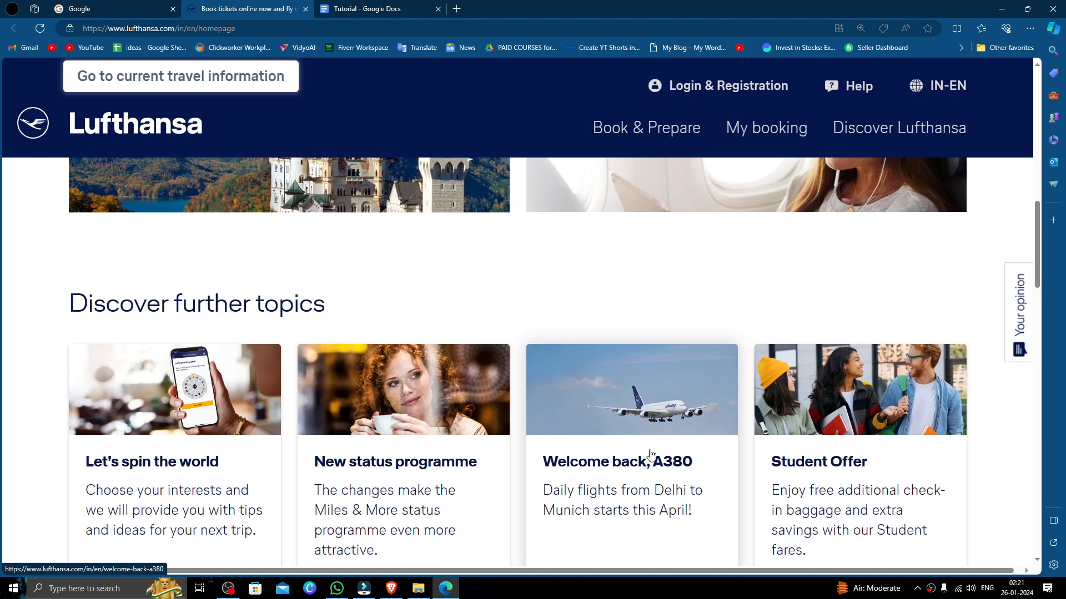
pyautogui.scroll(-3)
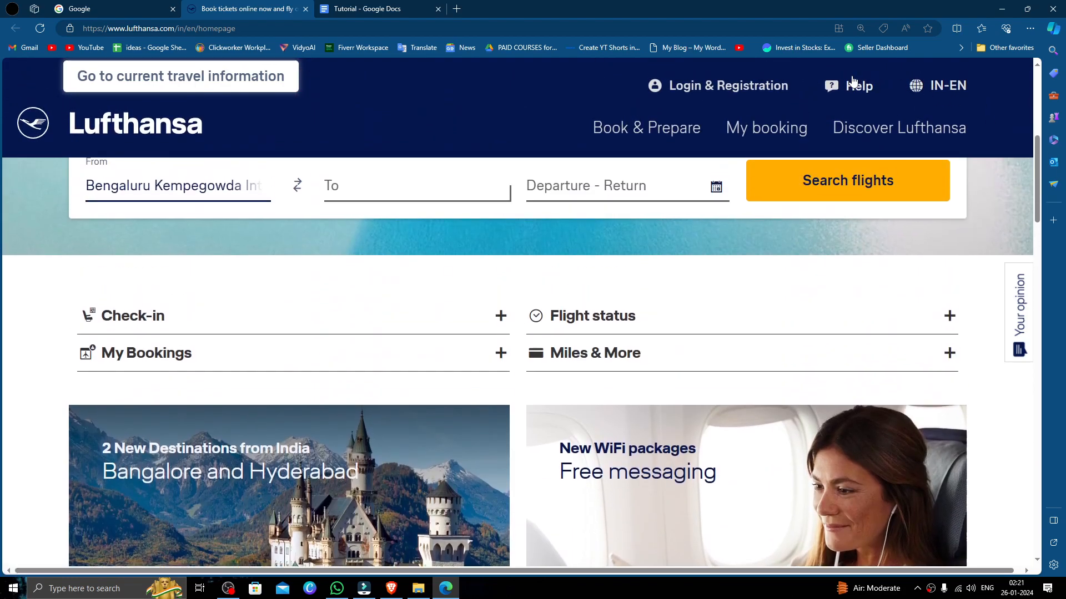
# Return to the page top and dismiss the 'Let us accompany you on your trip' login popup
pyautogui.click(858, 85)
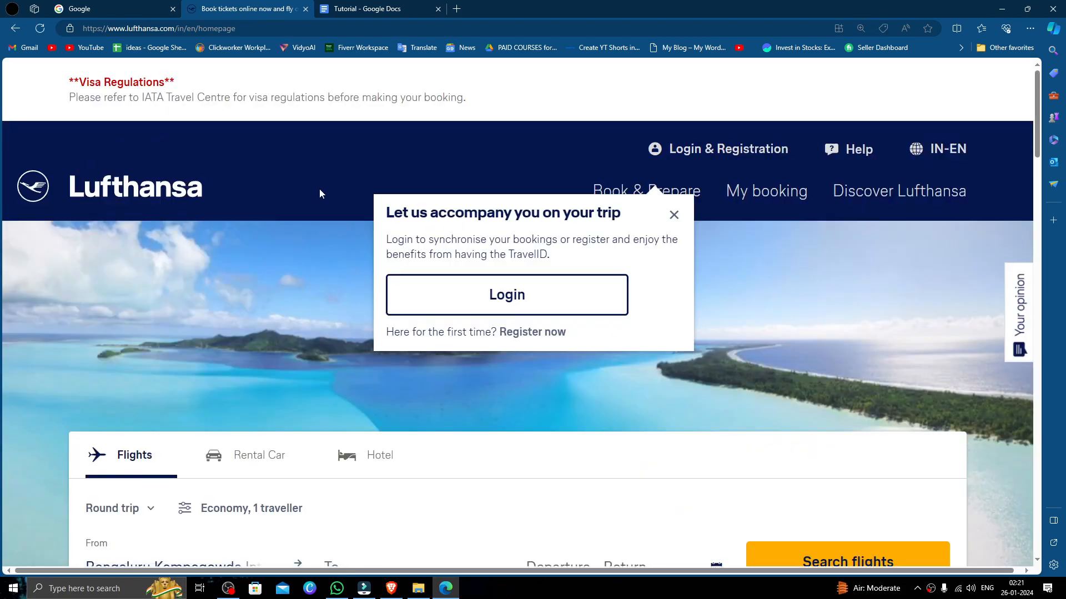
pyautogui.moveTo(129, 107)
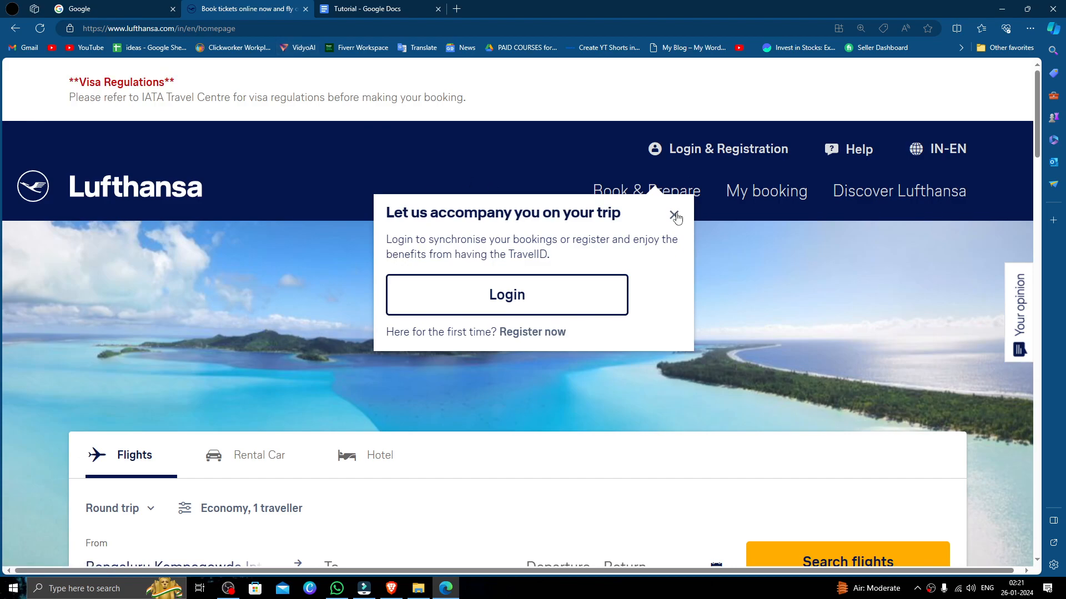
pyautogui.click(675, 216)
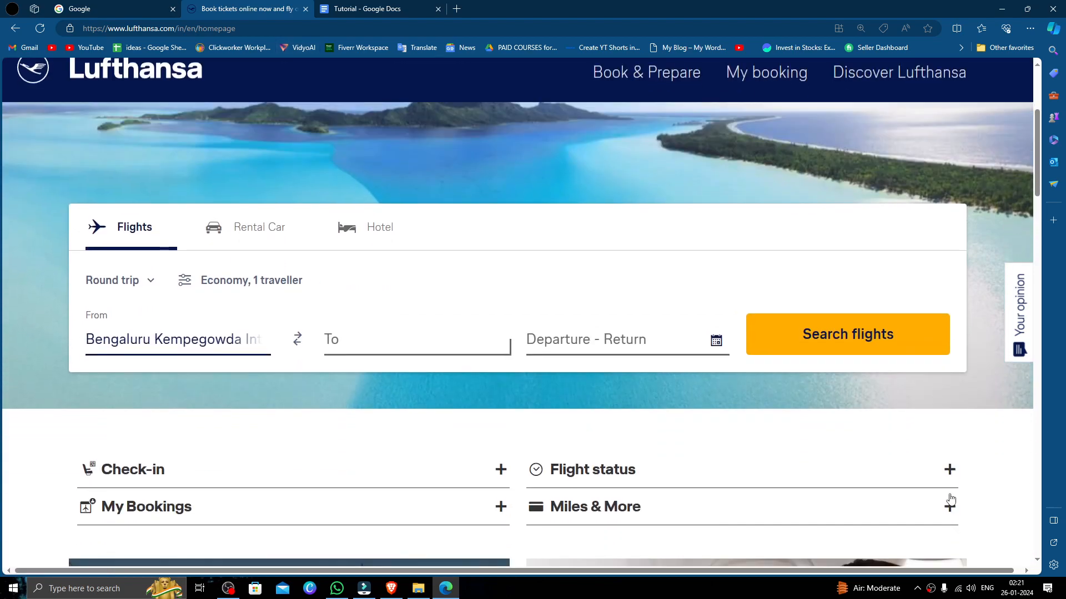
pyautogui.scroll(-3)
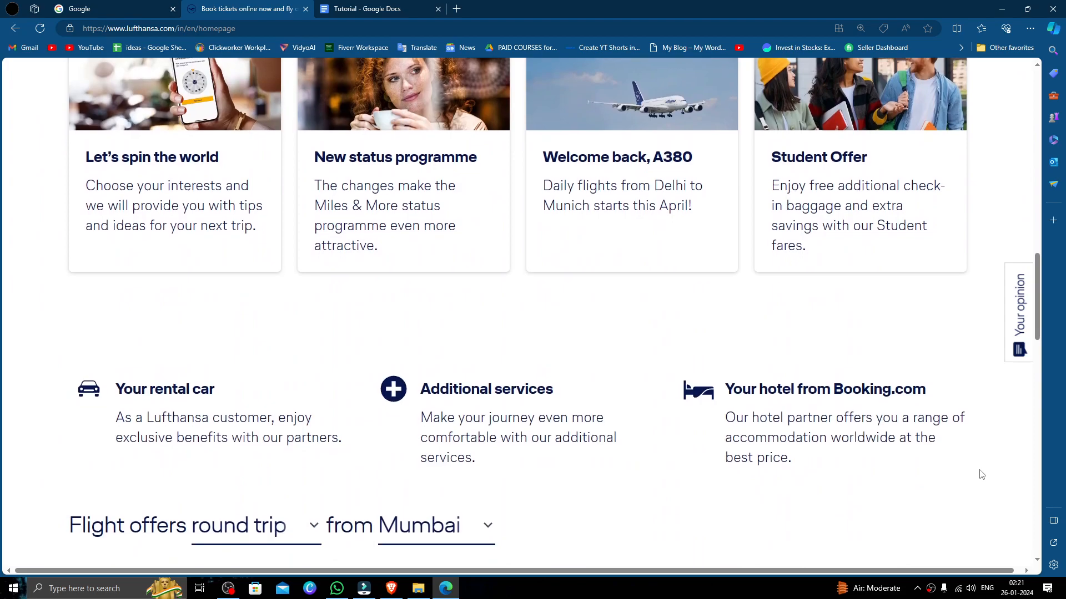
pyautogui.scroll(-3)
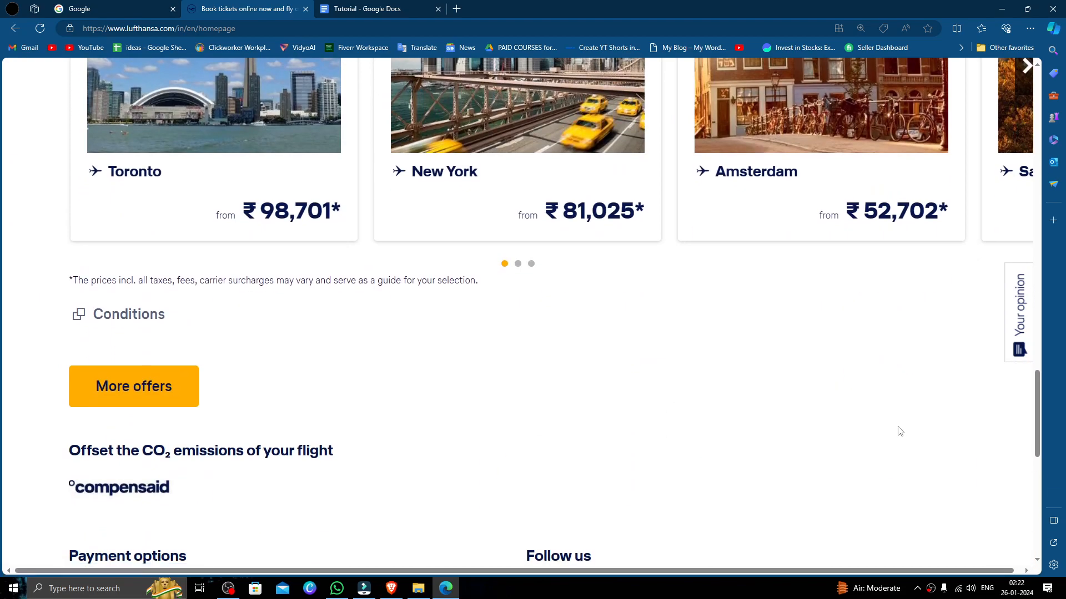
pyautogui.scroll(-3)
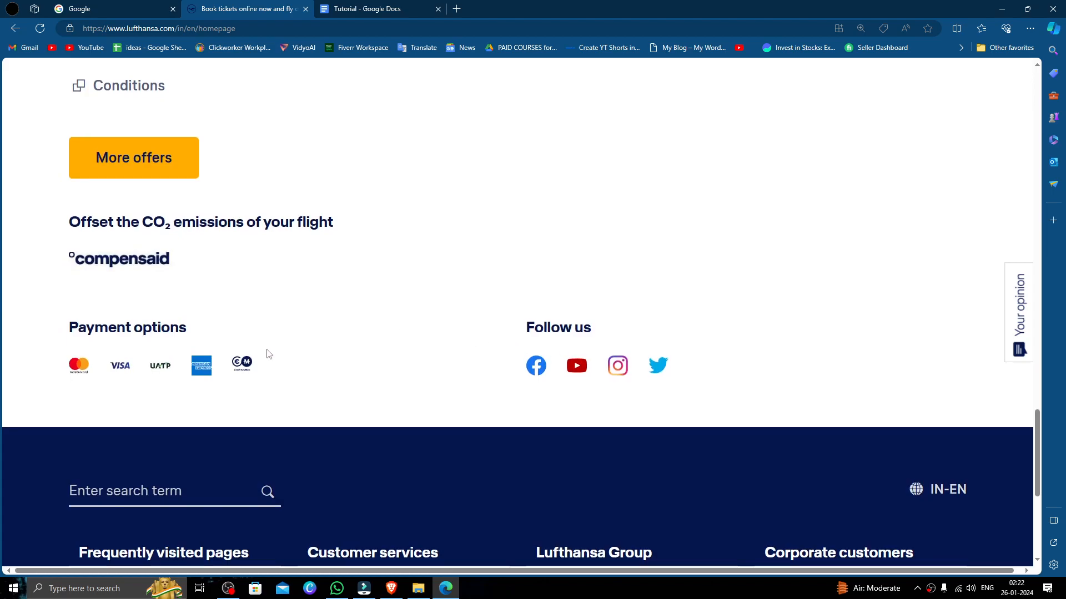
pyautogui.moveTo(422, 341)
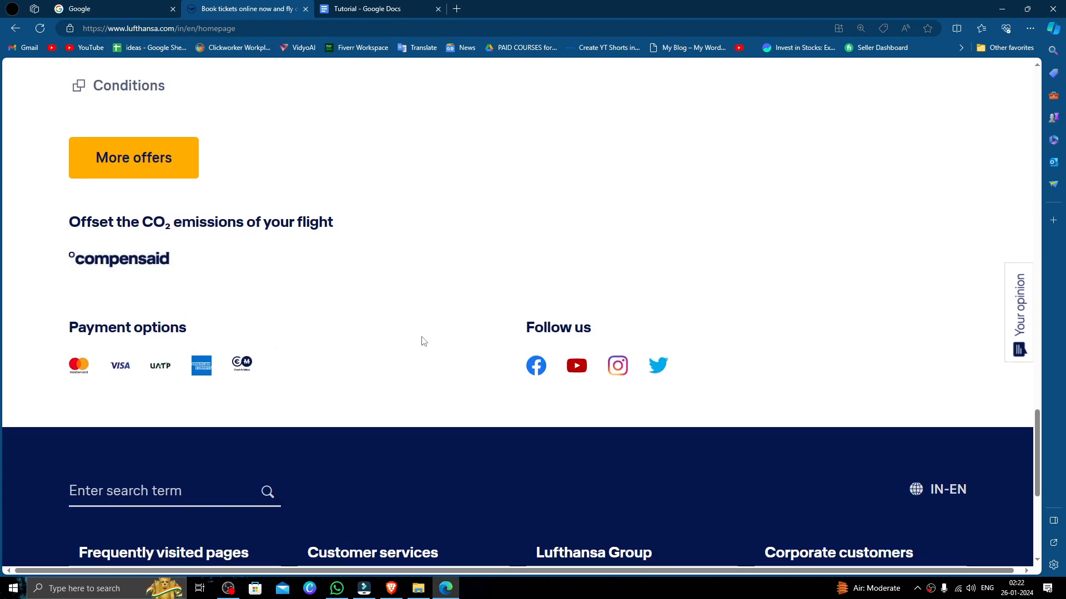
pyautogui.scroll(3)
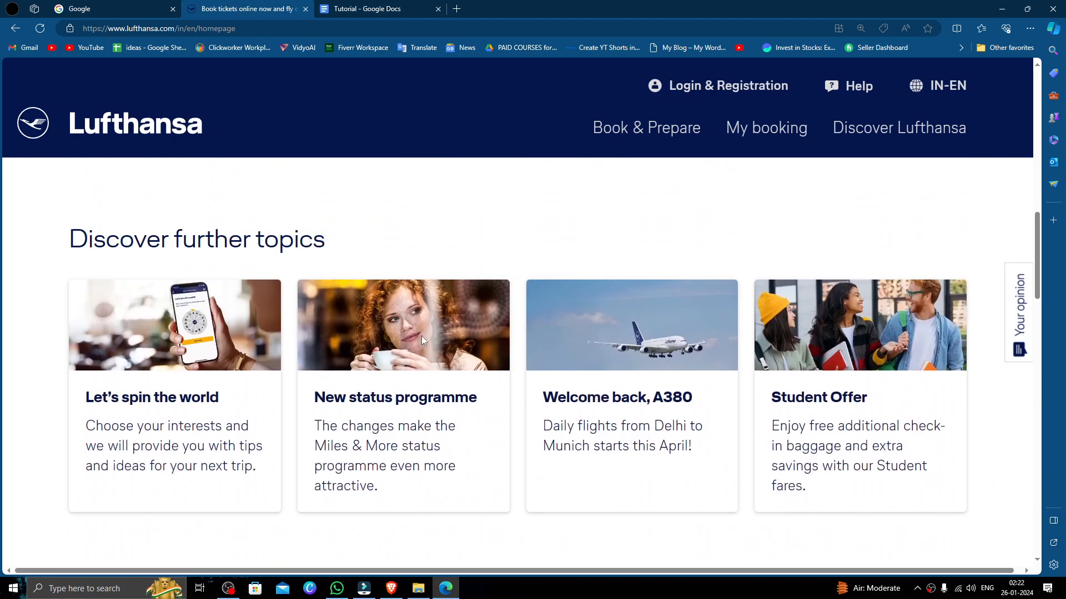
pyautogui.scroll(3)
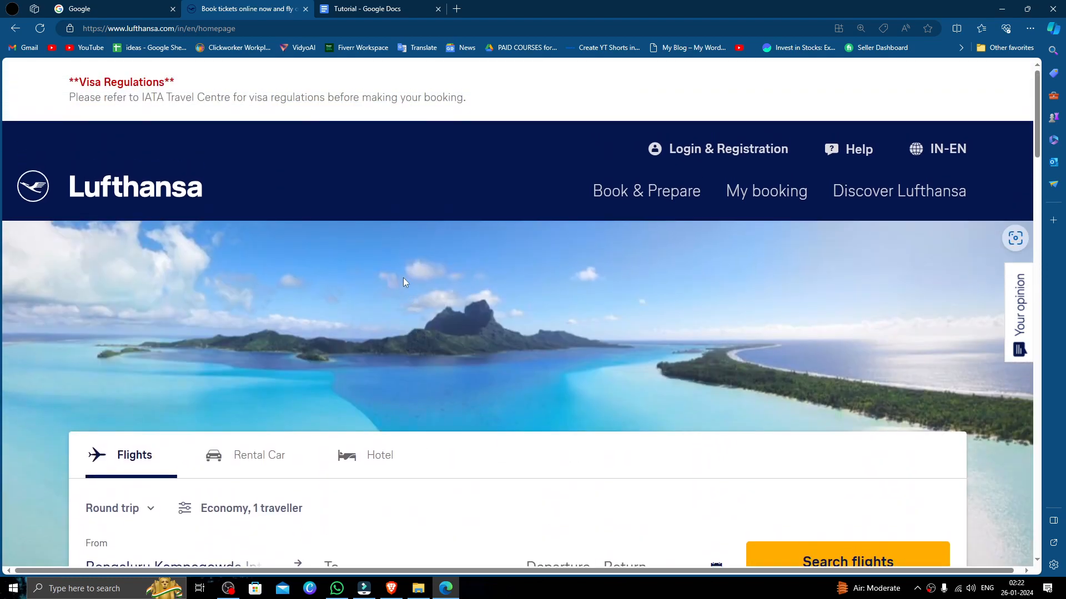